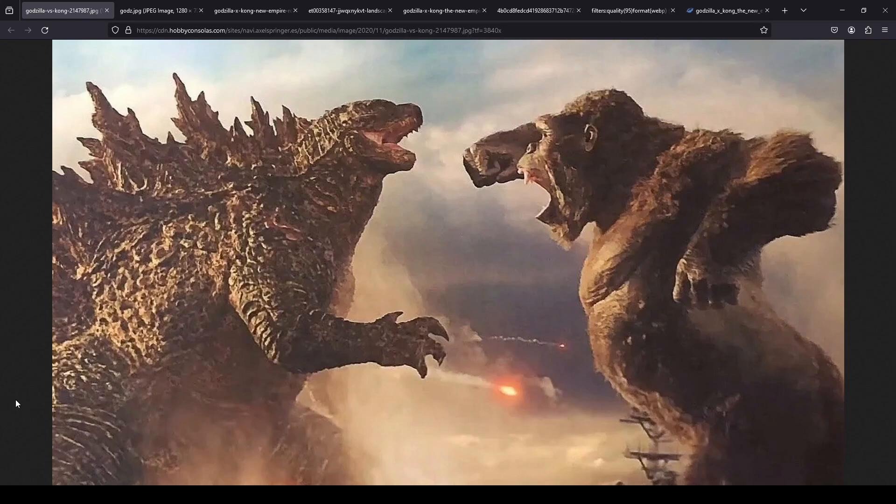
- Switch to the godz.jpg tab showing roaring Godzilla beside gauntleted Kong
{"action": "left_click", "coordinate": [154, 10]}
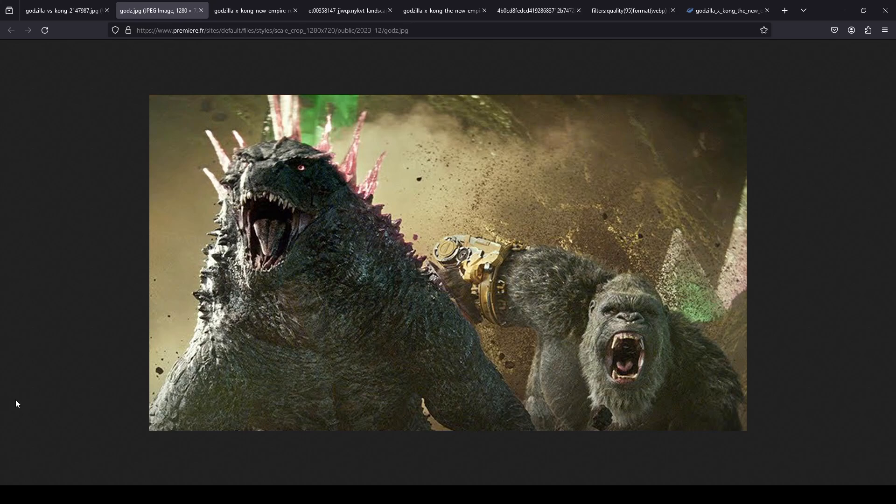
- Show the godzilla-x-kong-new-empire-rome.jpg still of Godzilla beside the Colosseum
{"action": "left_click", "coordinate": [253, 10]}
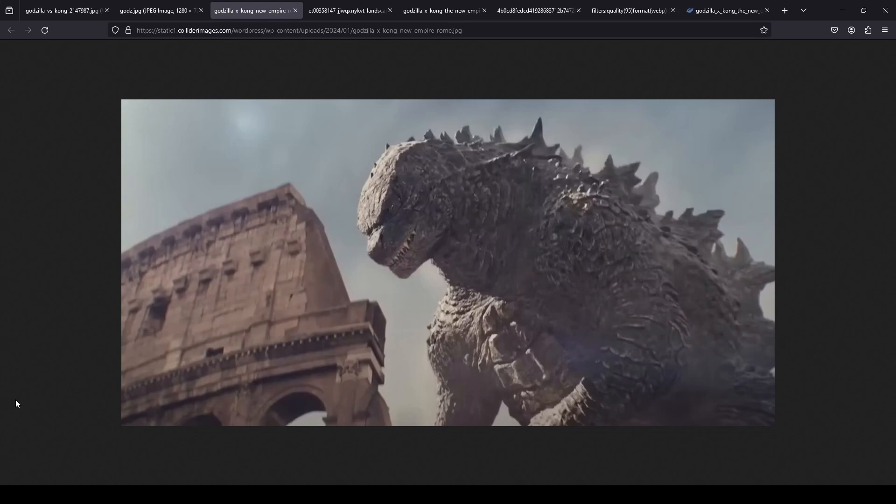
- Switch to the et00358147 landscape tab with the New Empire title face-off still
{"action": "left_click", "coordinate": [348, 10]}
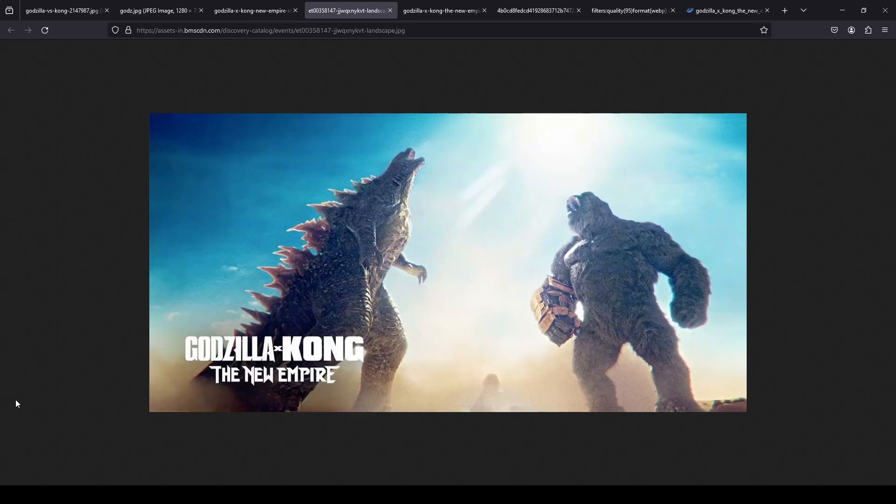
- Show the godzilla-x-kong-the-new-empire31.jpg close-up of Kong's face
{"action": "left_click", "coordinate": [443, 11]}
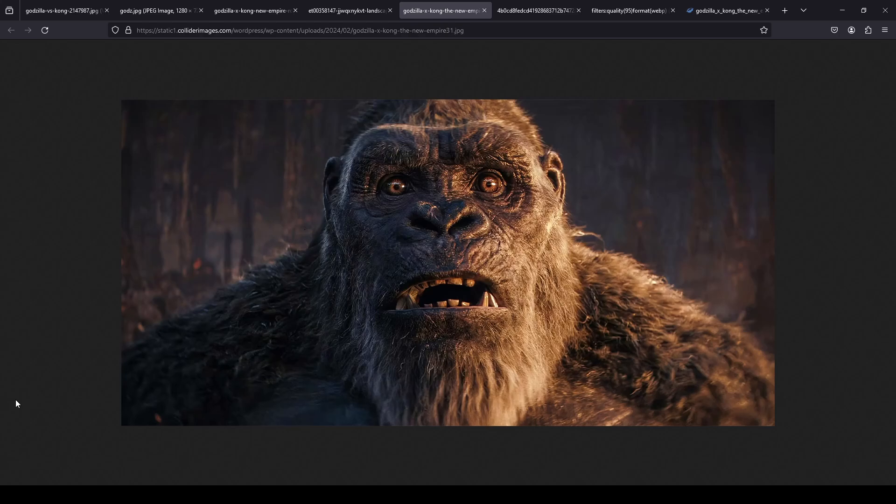
- Switch to the sixth tab, 4b0cd8fedcd…jpg, showing pink-spined Godzilla in snow
{"action": "left_click", "coordinate": [537, 10]}
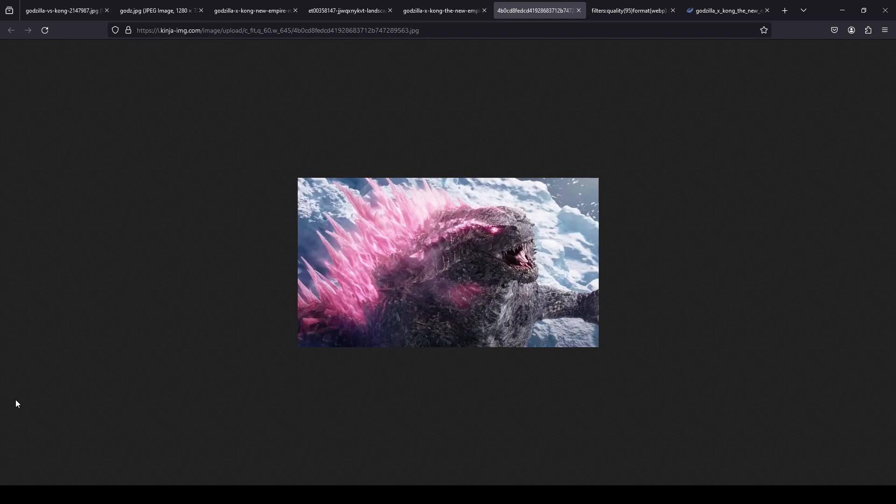
- Show the filters:quality(95)format(webp) tab with grey Godzilla rising from the sea
{"action": "left_click", "coordinate": [629, 10]}
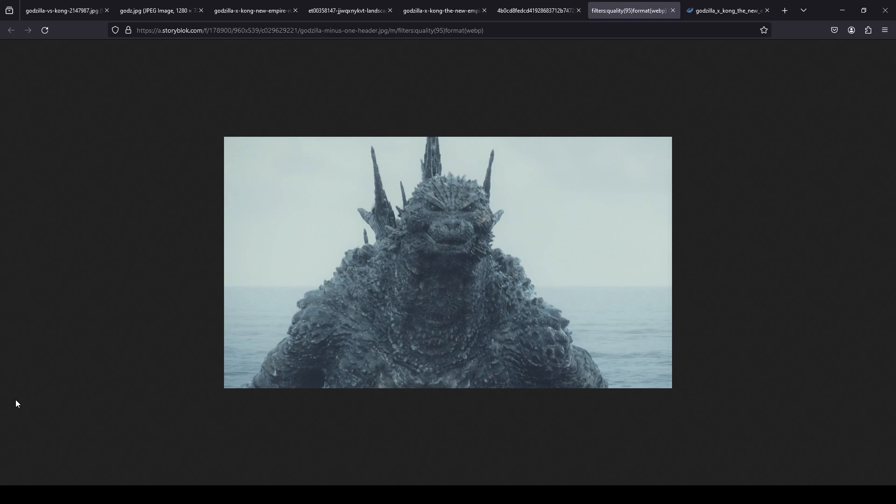
- View the UNITE poster, then return to godzilla-vs-kong-2147987.jpg
{"action": "left_click", "coordinate": [726, 10]}
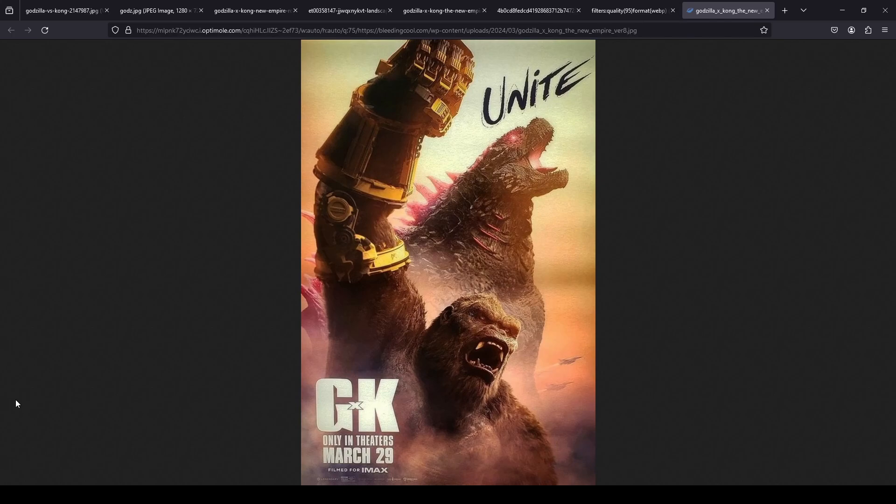
{"action": "left_click", "coordinate": [63, 11]}
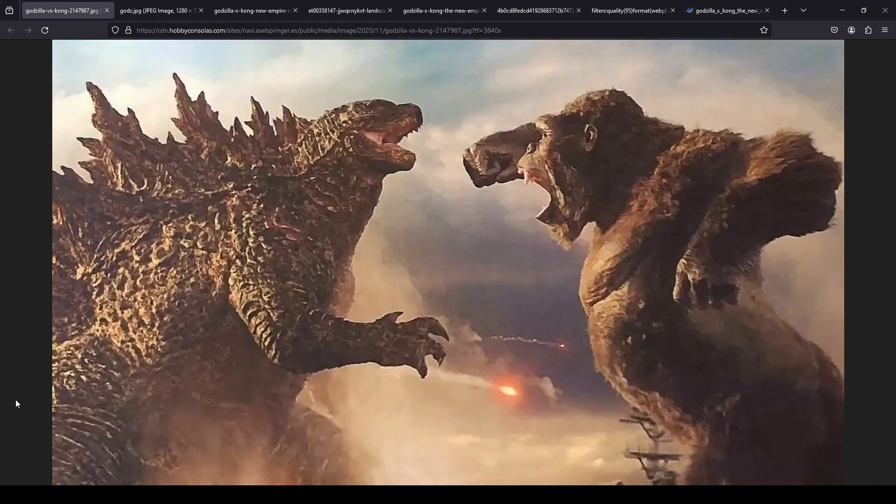